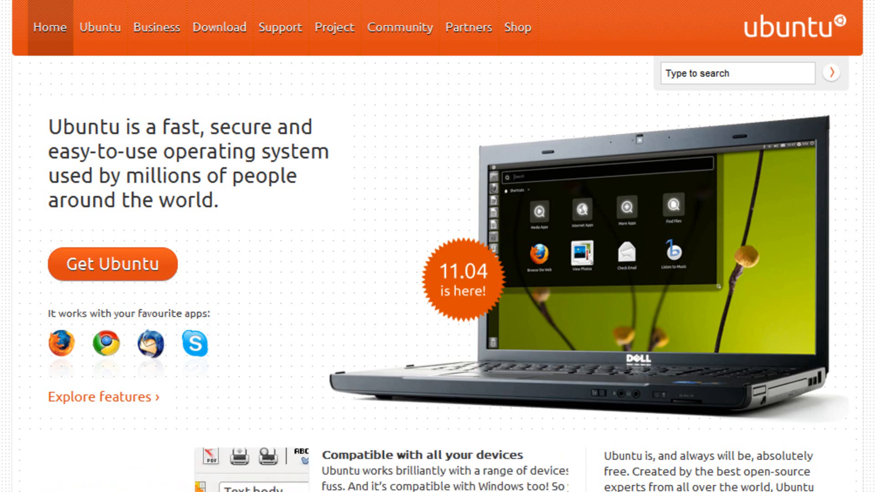
Step: Bring up the System properties of this computer from the Start menu's Computer entry
scroll("down", 3)
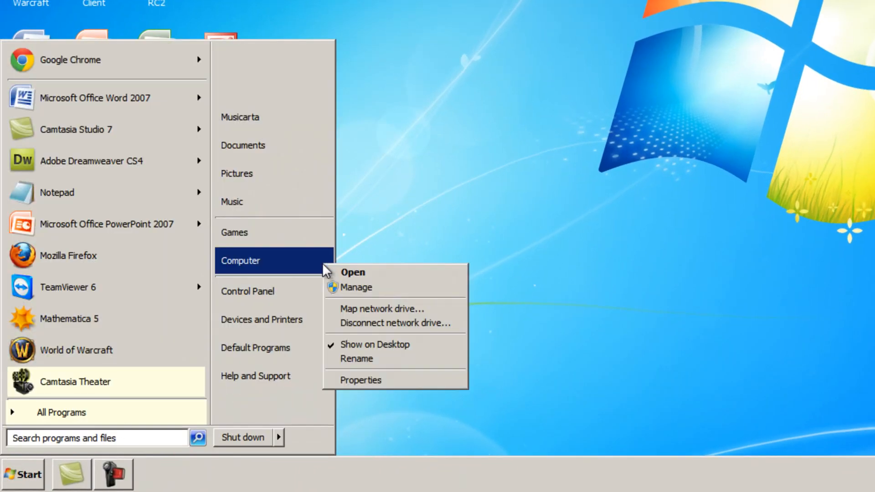
mouse_move(421, 394)
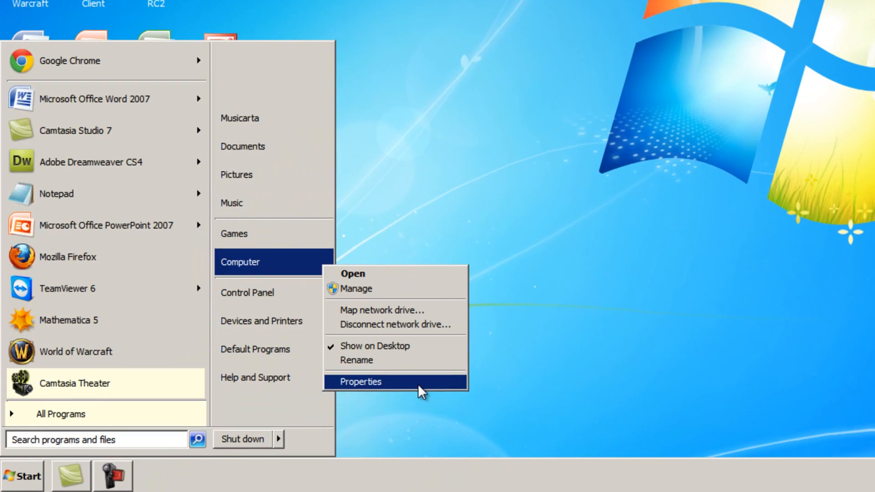
left_click(359, 381)
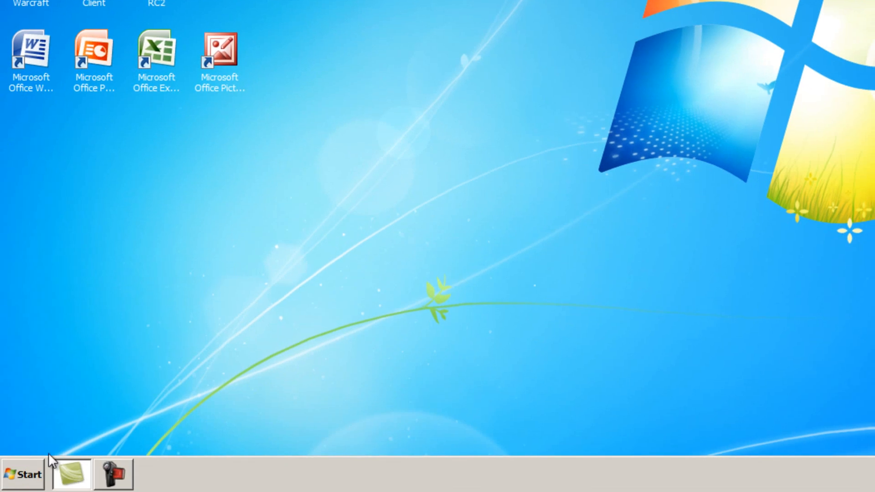
Step: View Local Disk (C:) properties showing 52.5 GB free of 111 GB, then close them
left_click(22, 473)
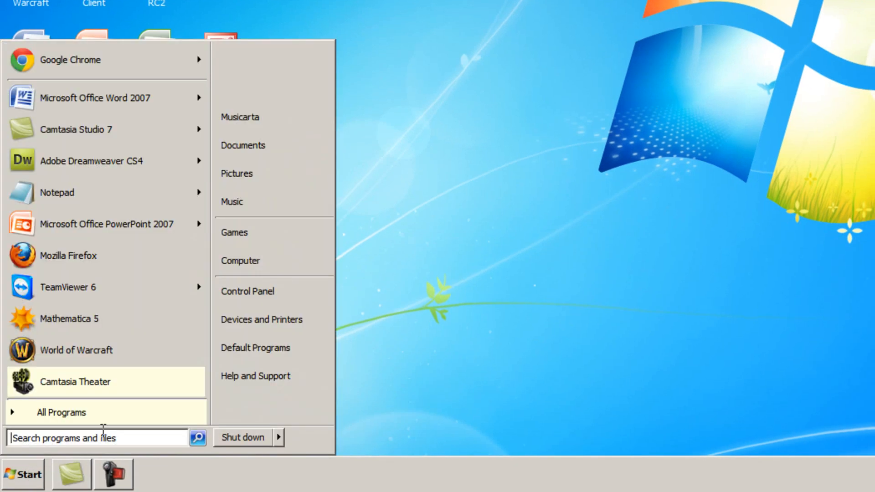
left_click(299, 268)
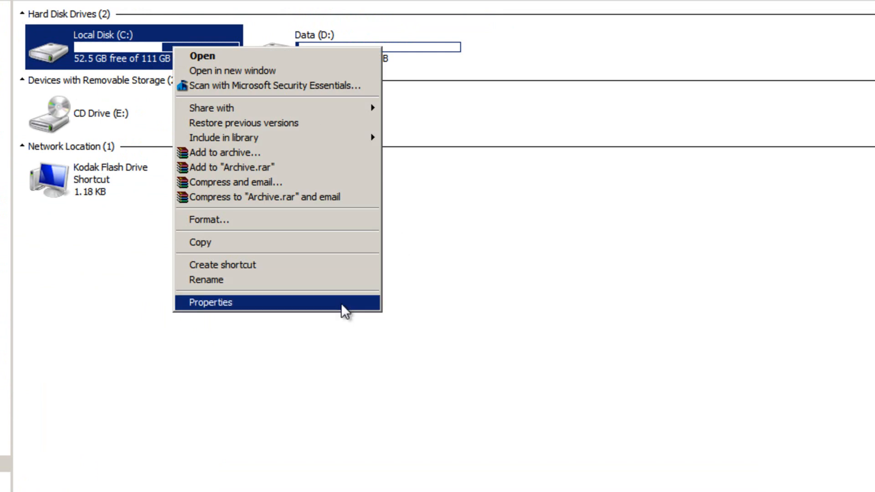
left_click(210, 302)
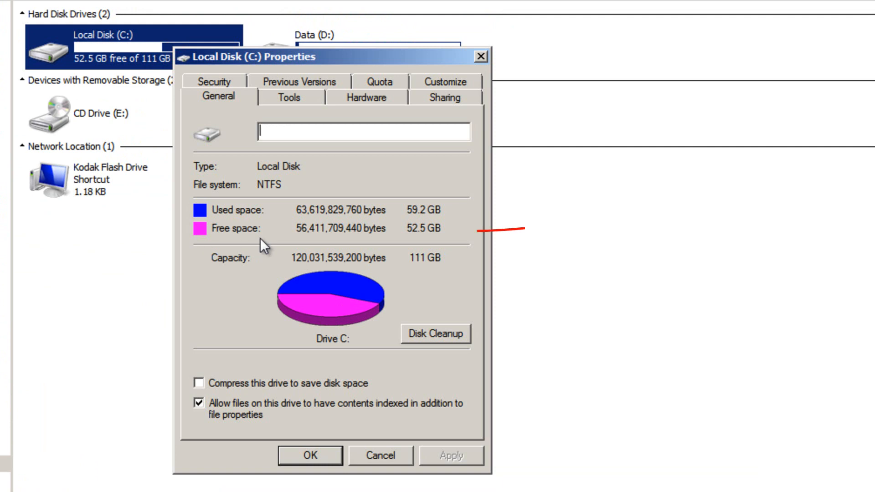
mouse_move(455, 245)
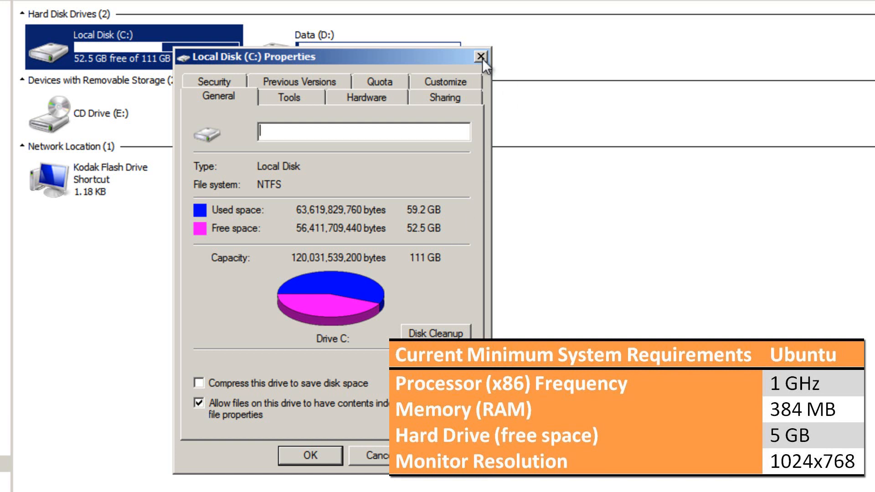
left_click(477, 54)
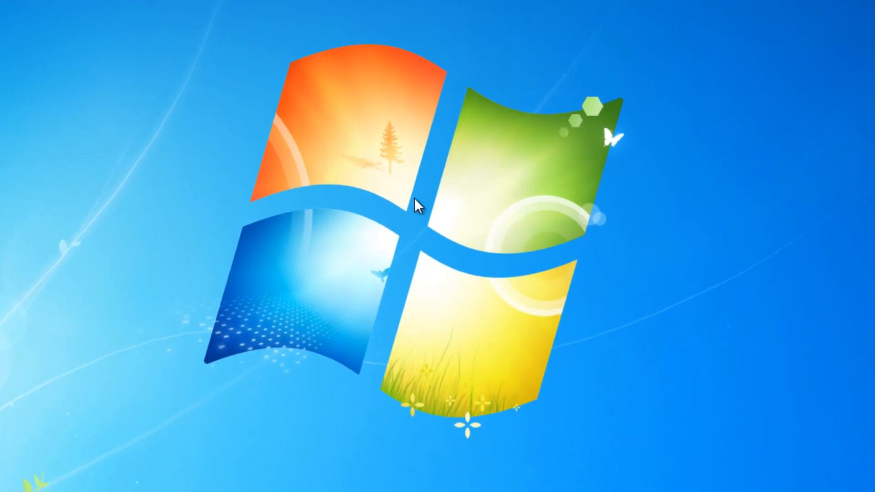
Step: Select display 2 and lower its resolution from 1920 × 1080 to 1152 × 864
right_click(418, 205)
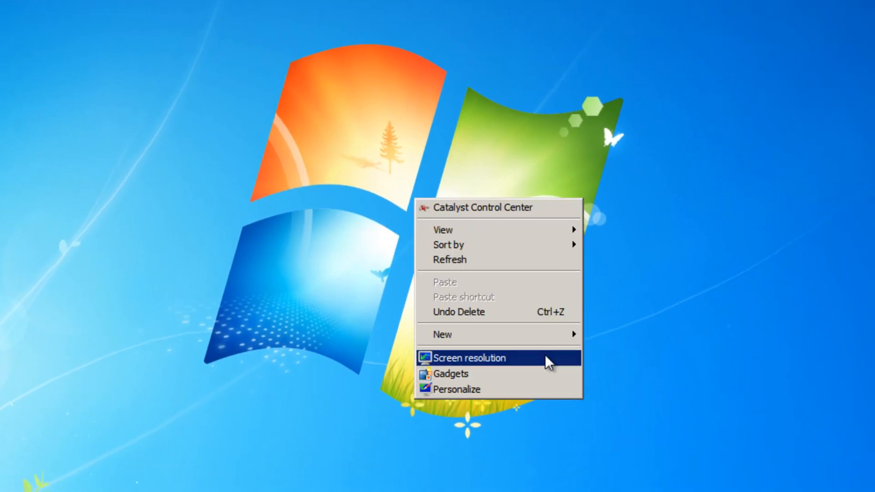
left_click(472, 357)
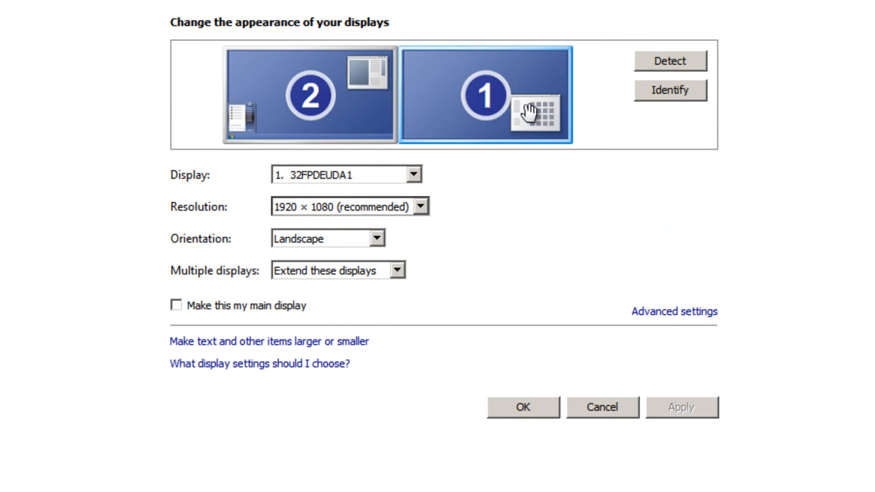
left_click(308, 91)
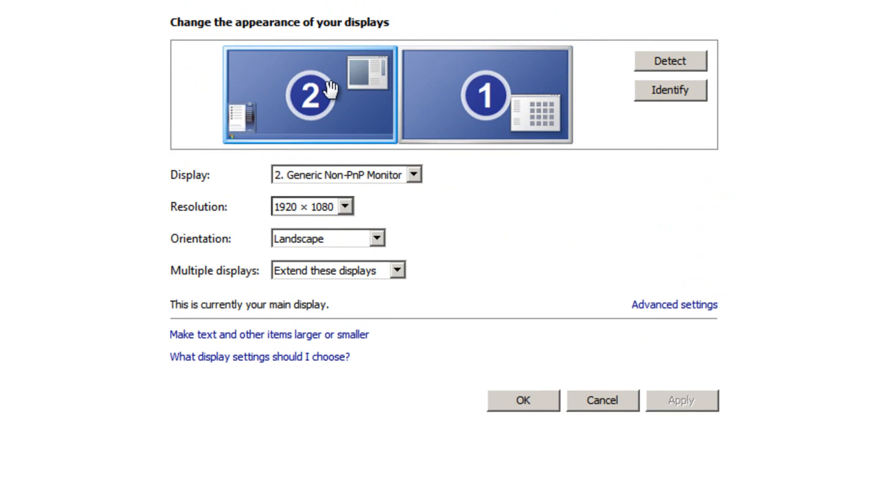
mouse_move(385, 259)
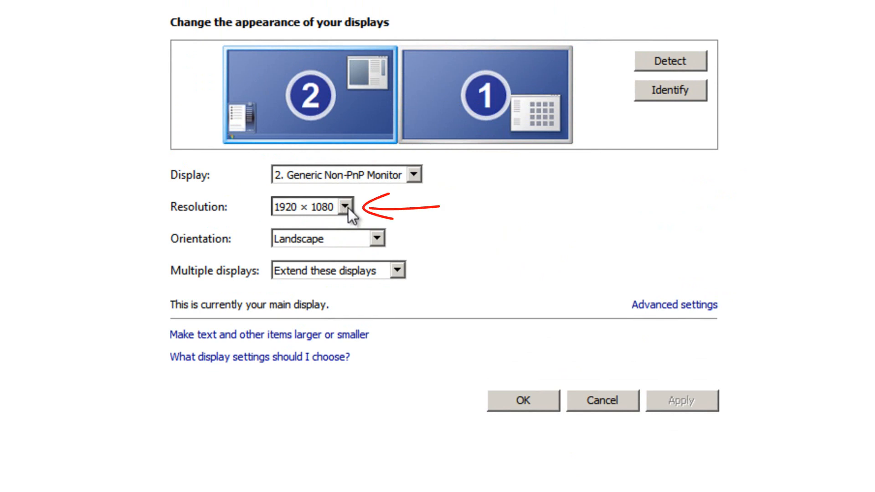
left_click(344, 207)
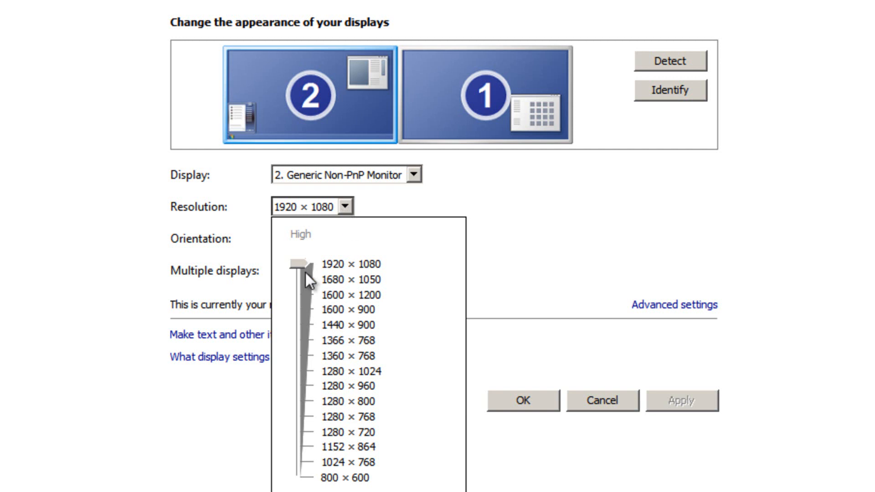
left_click_drag(306, 263, 296, 446)
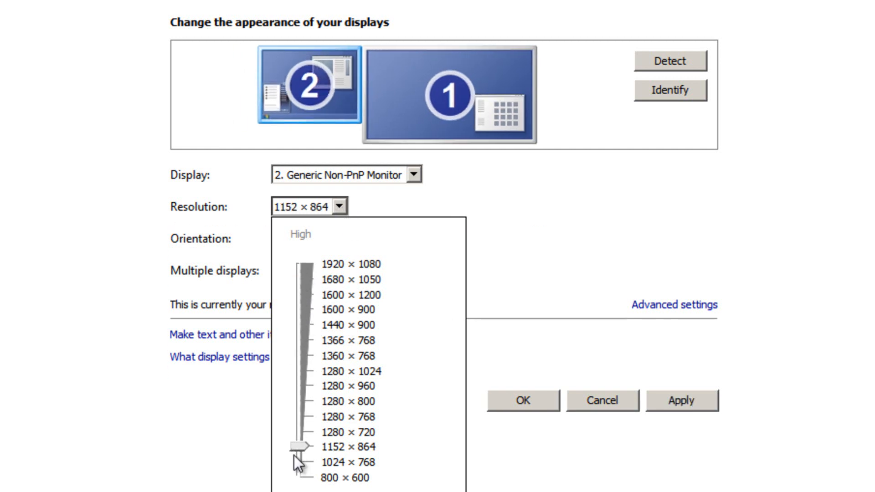